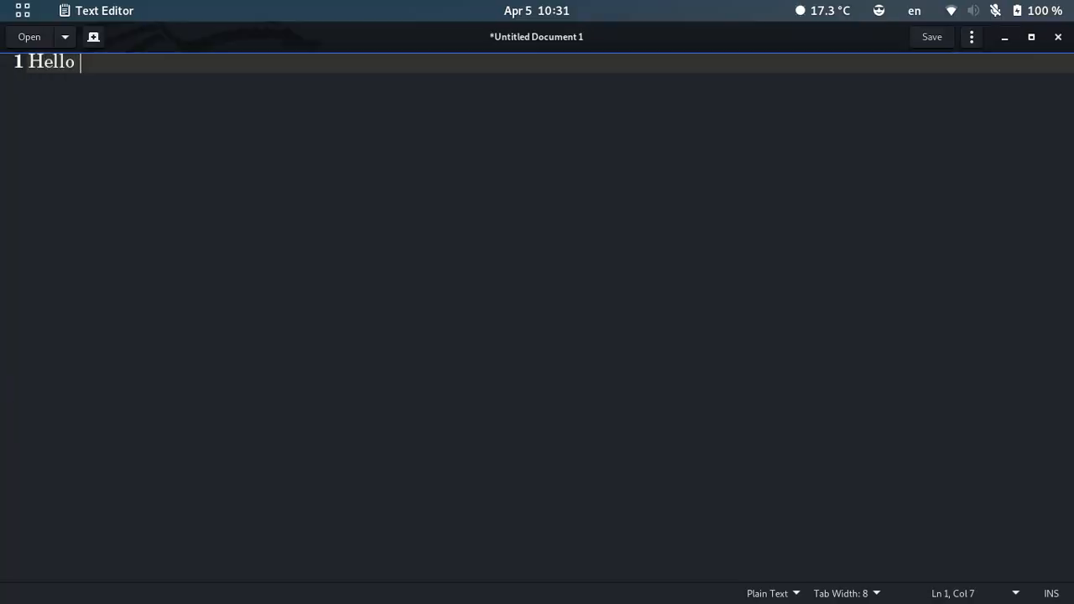
Type 'Dear Friends', a note about solving 'Unable to find package' in termux, and 'please Like'
{"action": "type", "text": "Dear Friends 🙋‍♀️🙋‍♀️🙋‍♀️"}
{"action": "type", "text": "On this video I wa"}
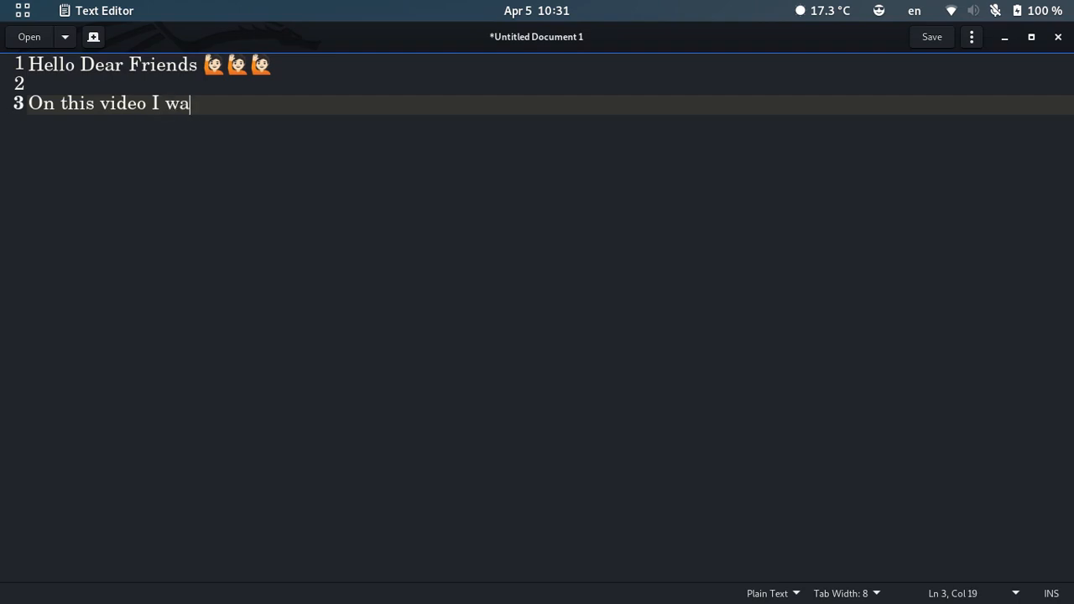
{"action": "type", "text": "nt to show you how to sol"}
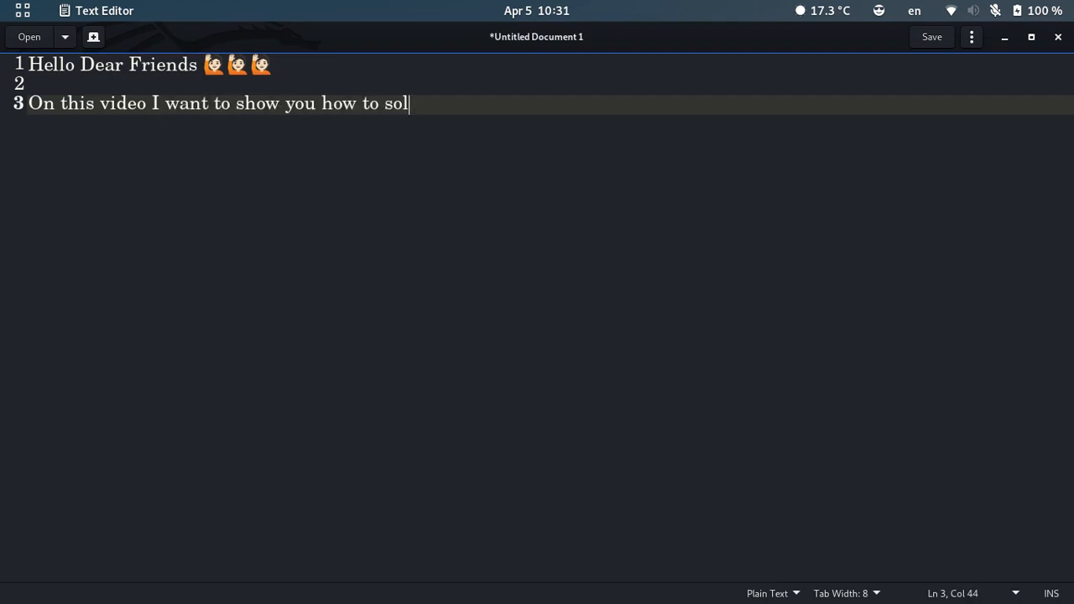
{"action": "type", "text": "ve Una"}
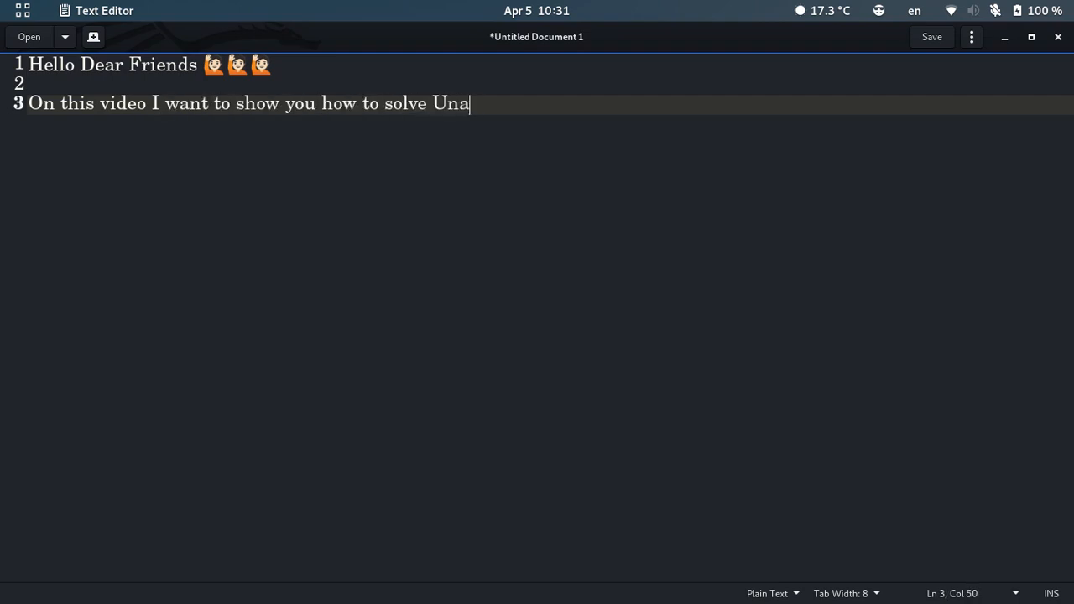
{"action": "type", "text": "ble t"}
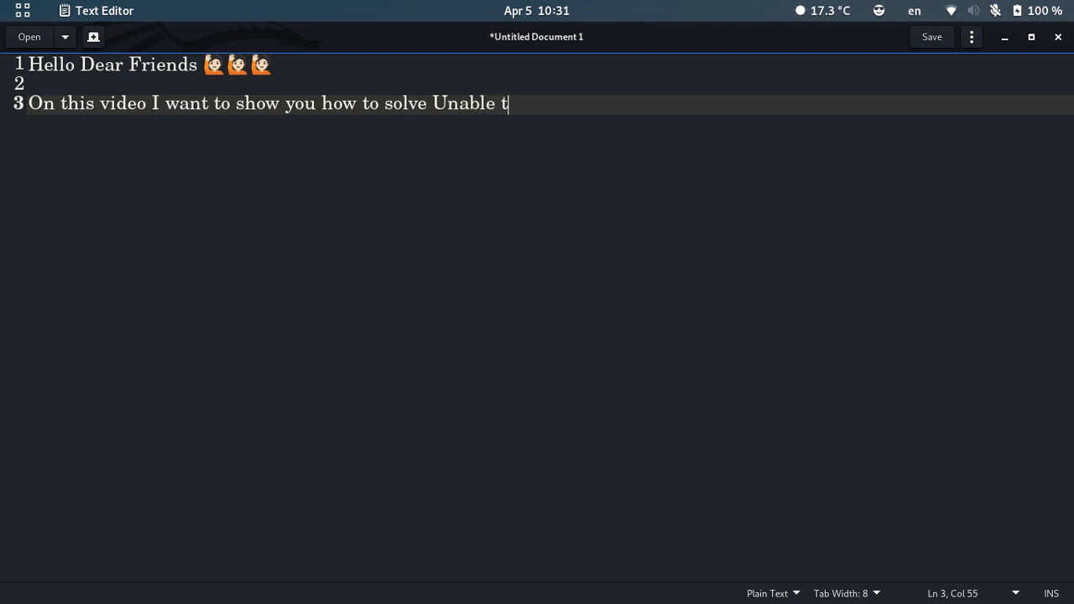
{"action": "type", "text": "o find package"}
{"action": "type", "text": "Error"}
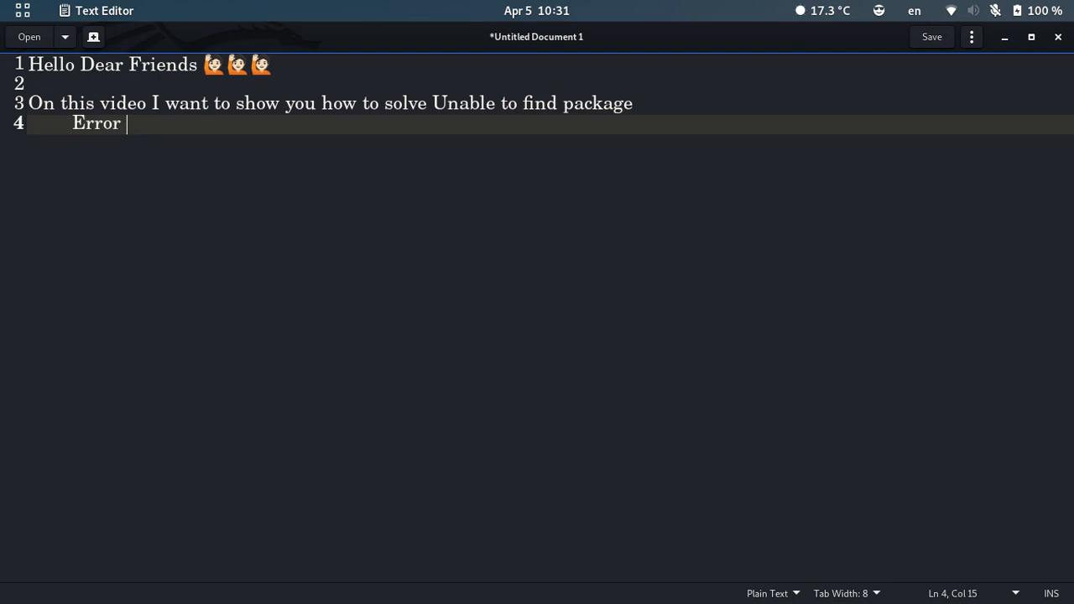
{"action": "type", "text": "in termux"}
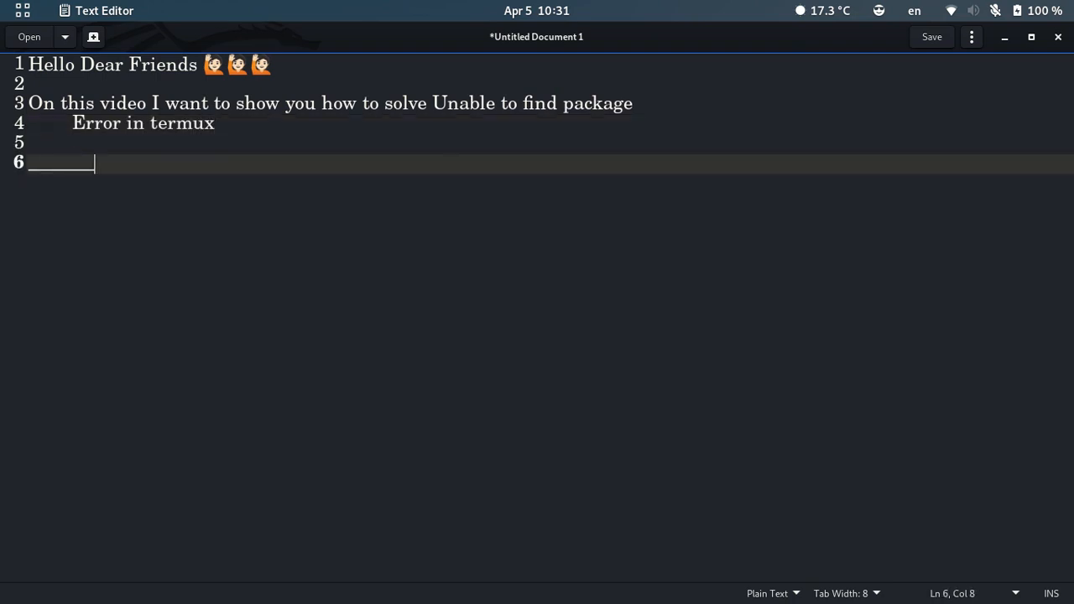
{"action": "type", "text": "please Like"}
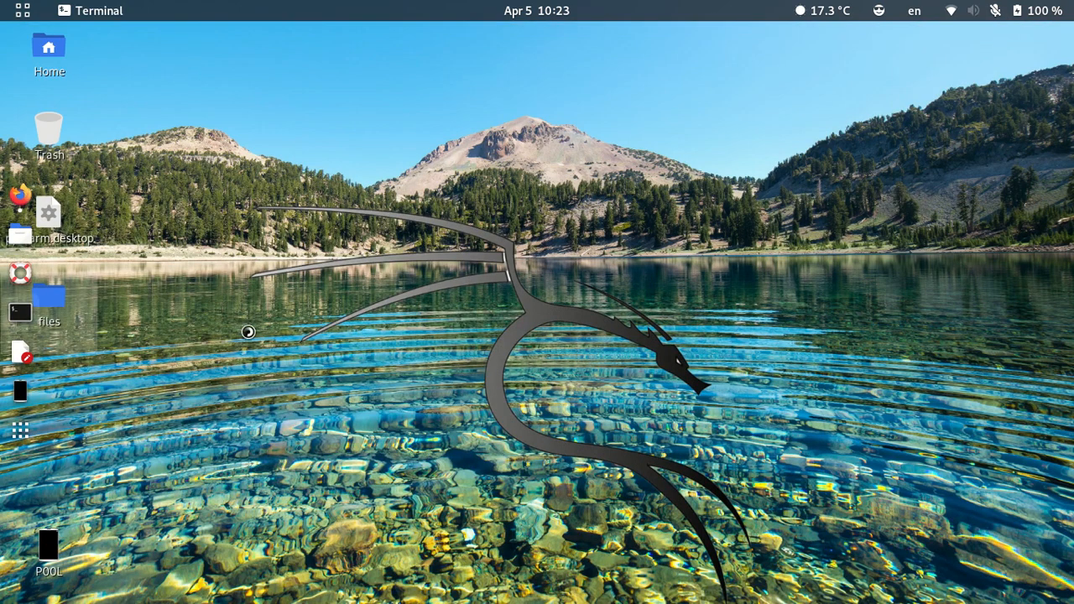
Launch scrcpy to mirror the phone's Termux session with the failed wget install
{"action": "type", "text": "scr"}
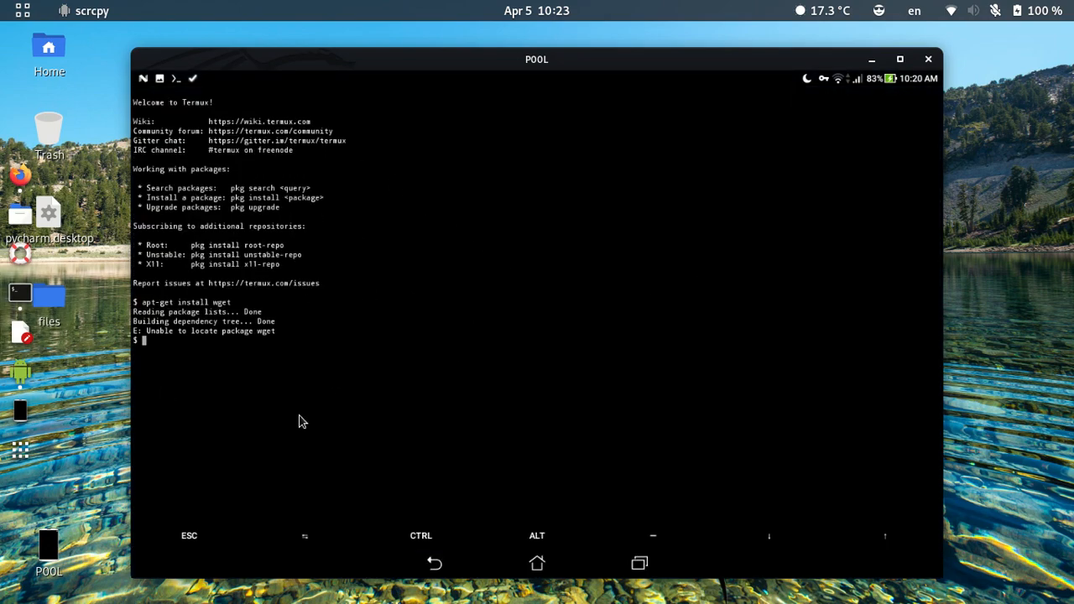
{"action": "mouse_move", "coordinate": [671, 231]}
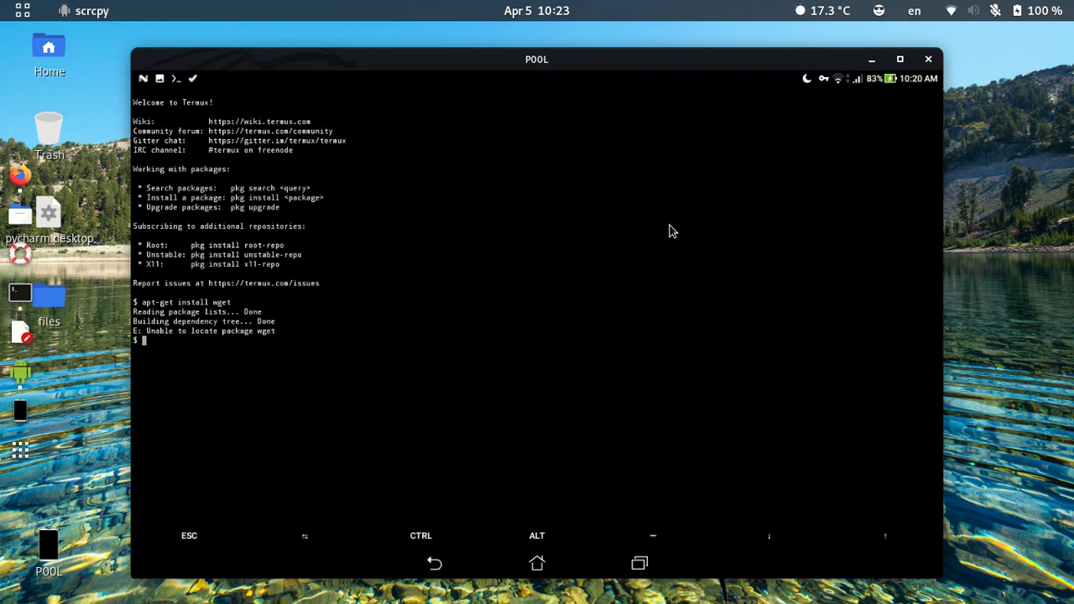
Retry 'apt-get install wget', which again fails to locate the package
{"action": "type", "text": "apt-get"}
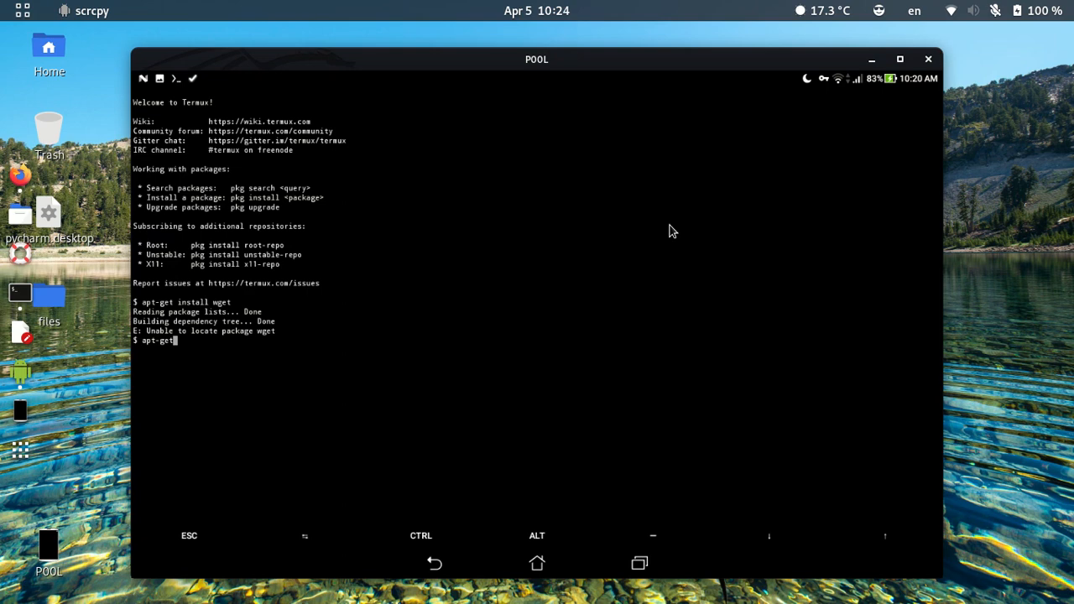
{"action": "type", "text": "inst"}
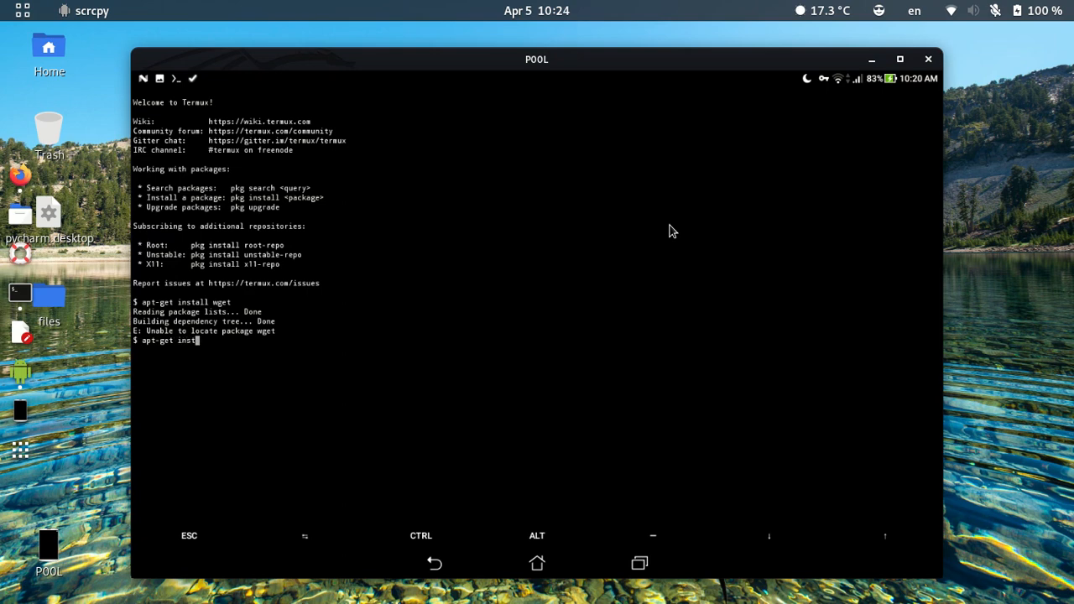
{"action": "type", "text": "all"}
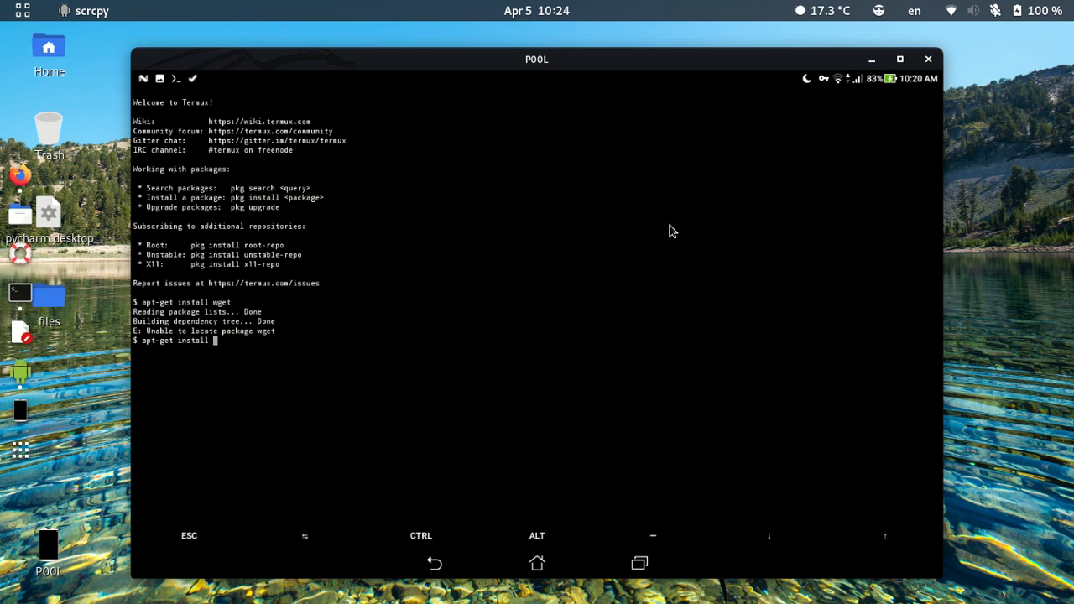
{"action": "type", "text": "wget"}
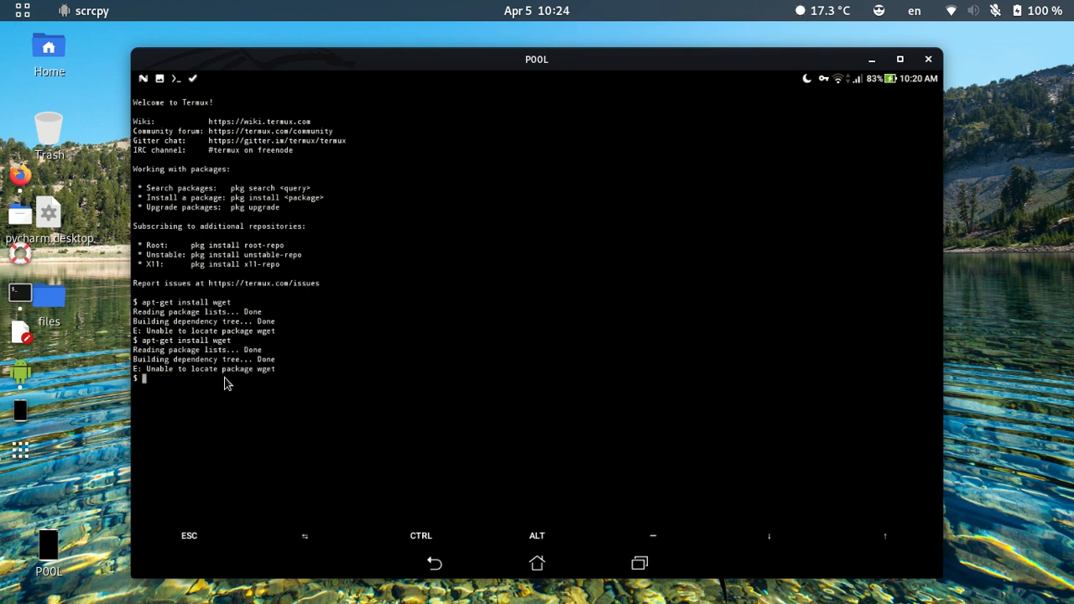
{"action": "mouse_move", "coordinate": [220, 386]}
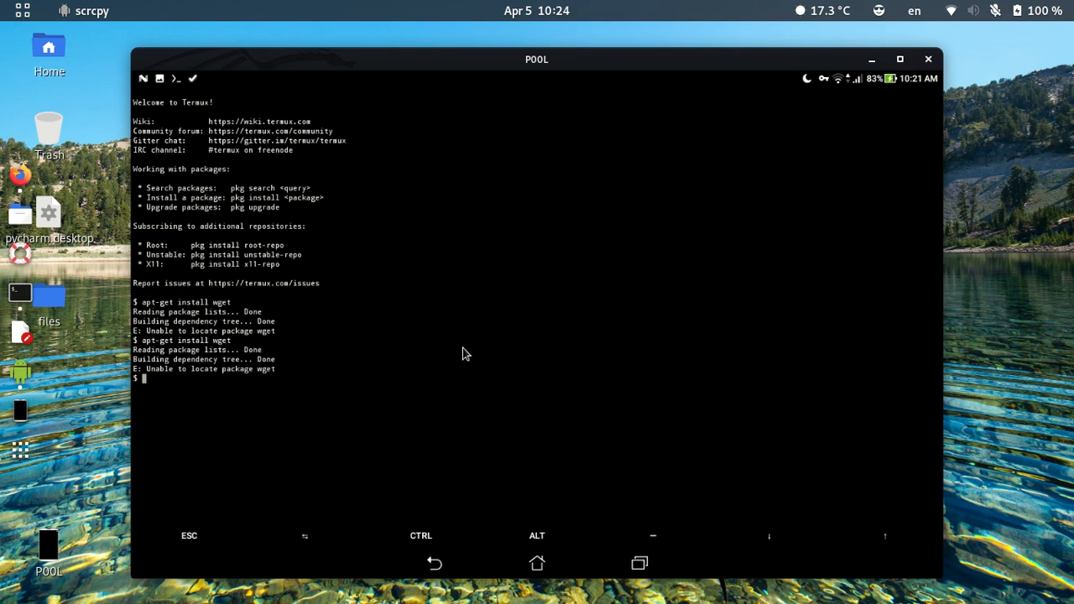
Clear the Termux terminal
{"action": "type", "text": "clear"}
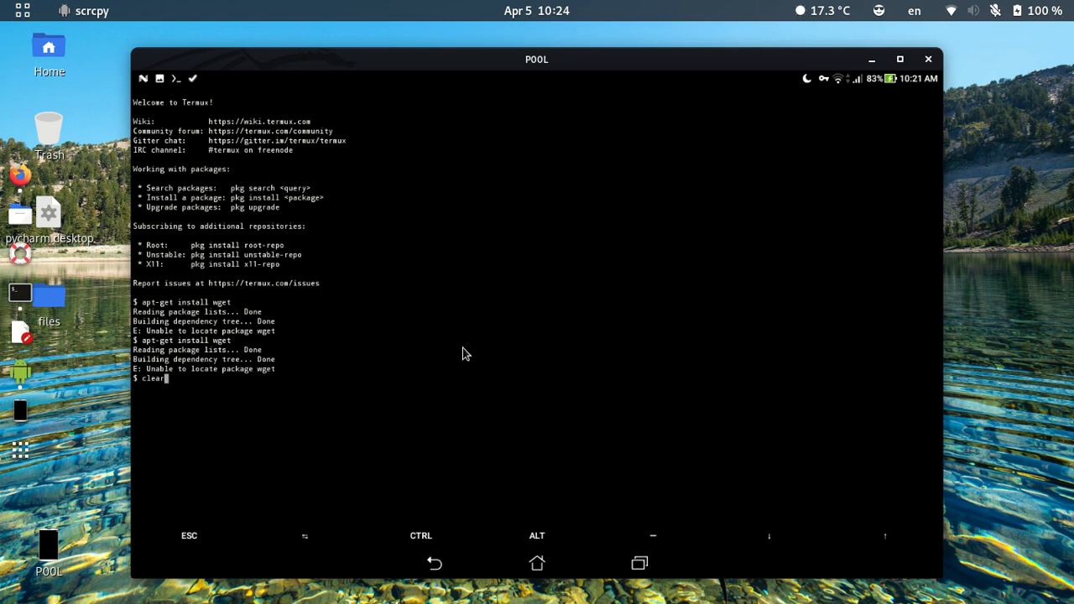
{"action": "key", "text": "Return"}
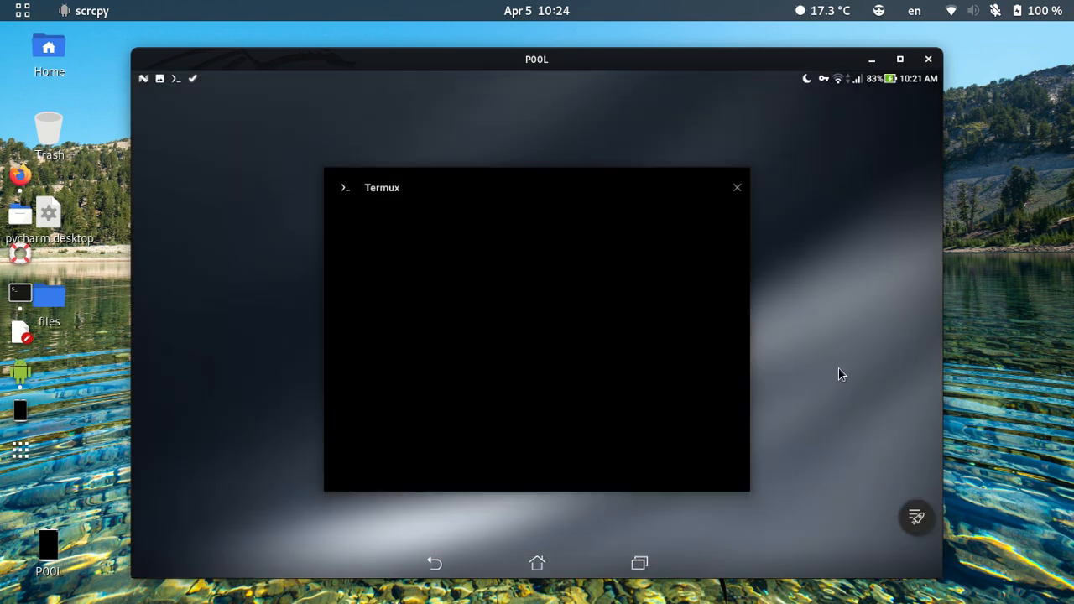
Open Android Settings from the app drawer and go to Device > Apps
{"action": "left_click", "coordinate": [736, 187]}
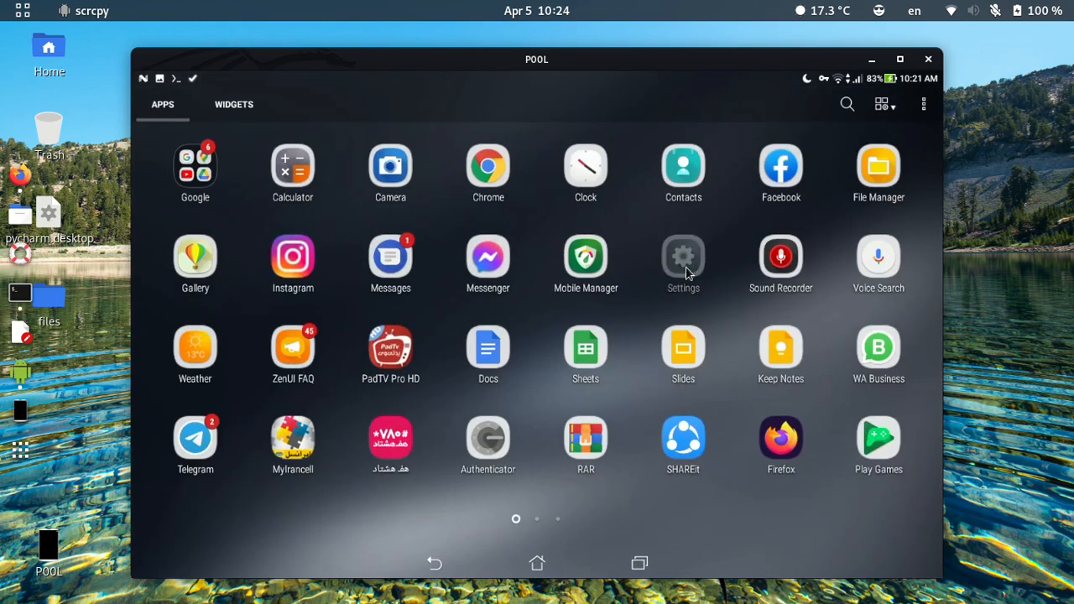
{"action": "left_click", "coordinate": [682, 256]}
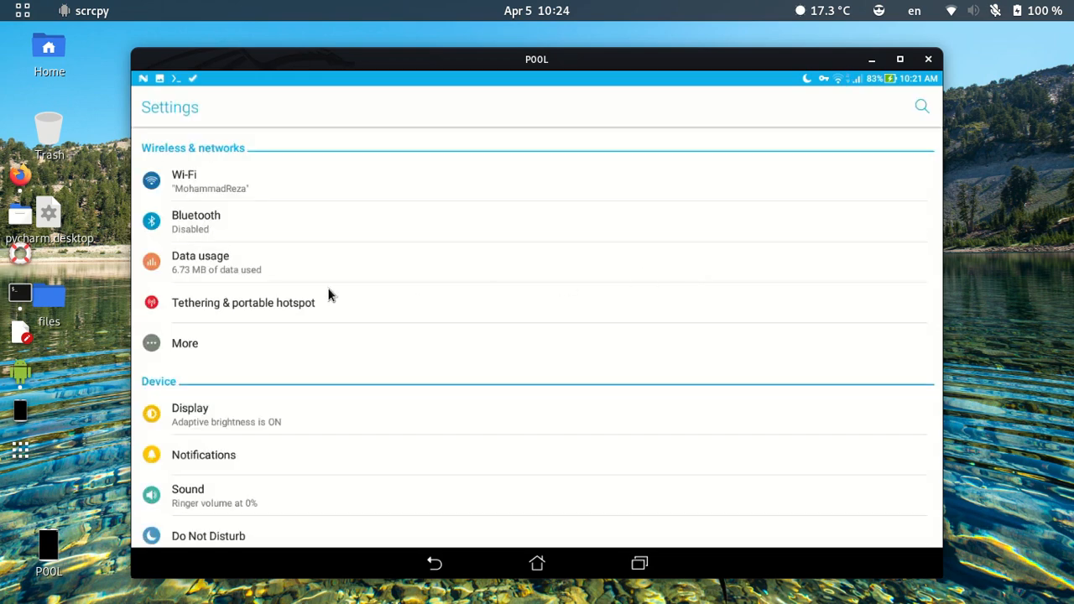
{"action": "scroll", "scroll_direction": "down", "scroll_amount": 3}
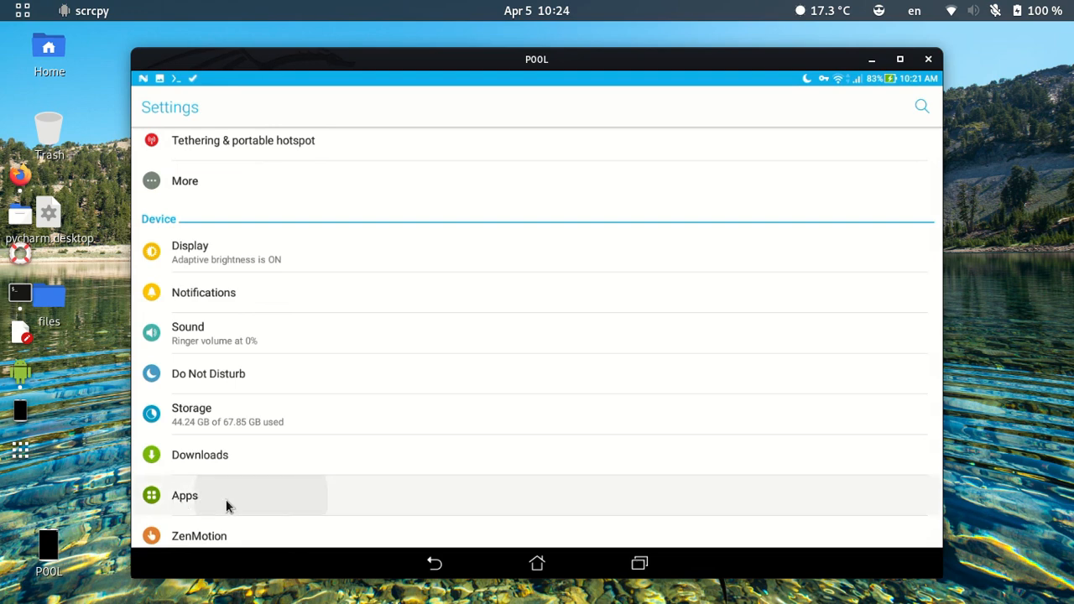
{"action": "left_click", "coordinate": [185, 495]}
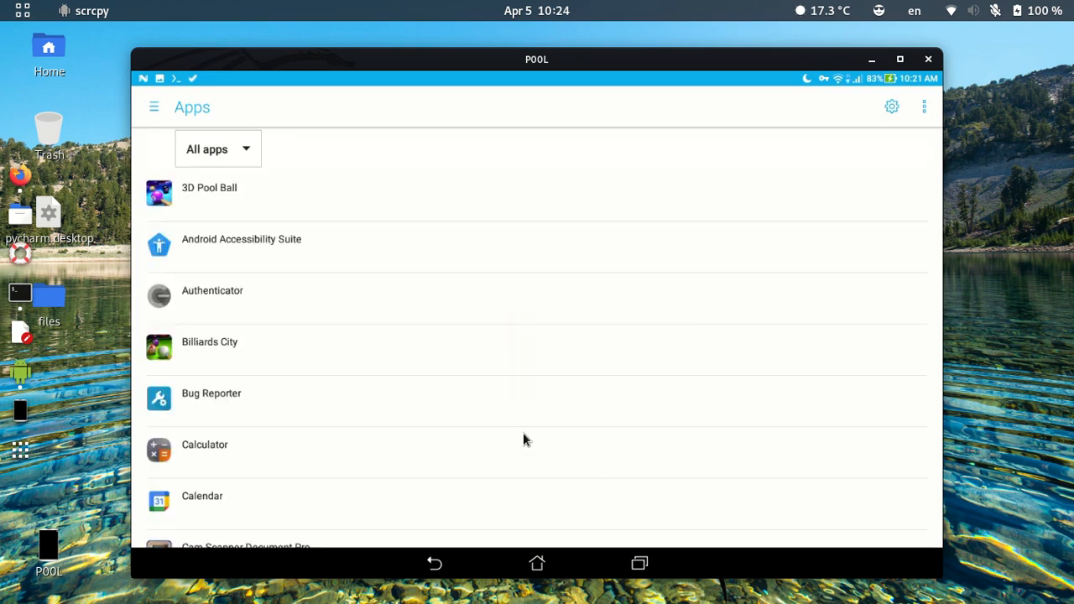
Scroll down the All apps list until Termux is visible
{"action": "scroll", "scroll_direction": "down", "scroll_amount": 3}
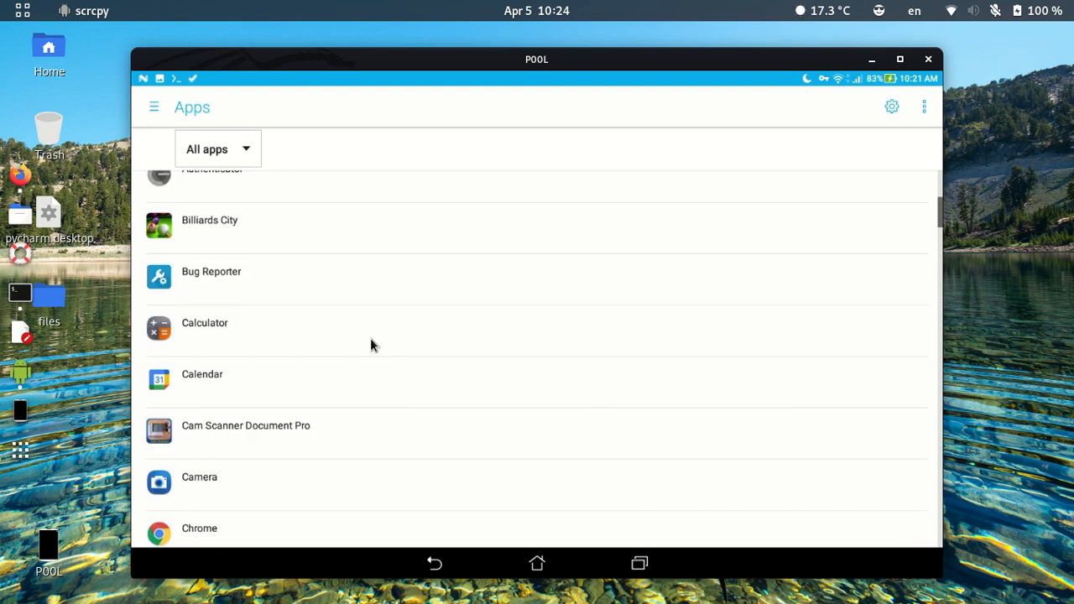
{"action": "scroll", "scroll_direction": "down", "scroll_amount": 3}
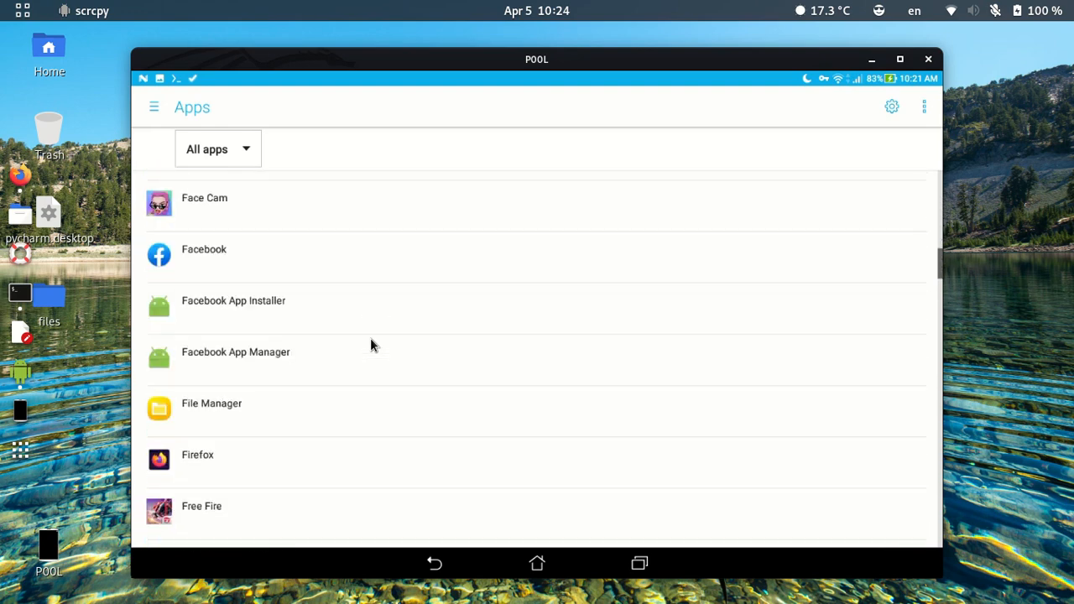
{"action": "scroll", "scroll_direction": "down", "scroll_amount": 3}
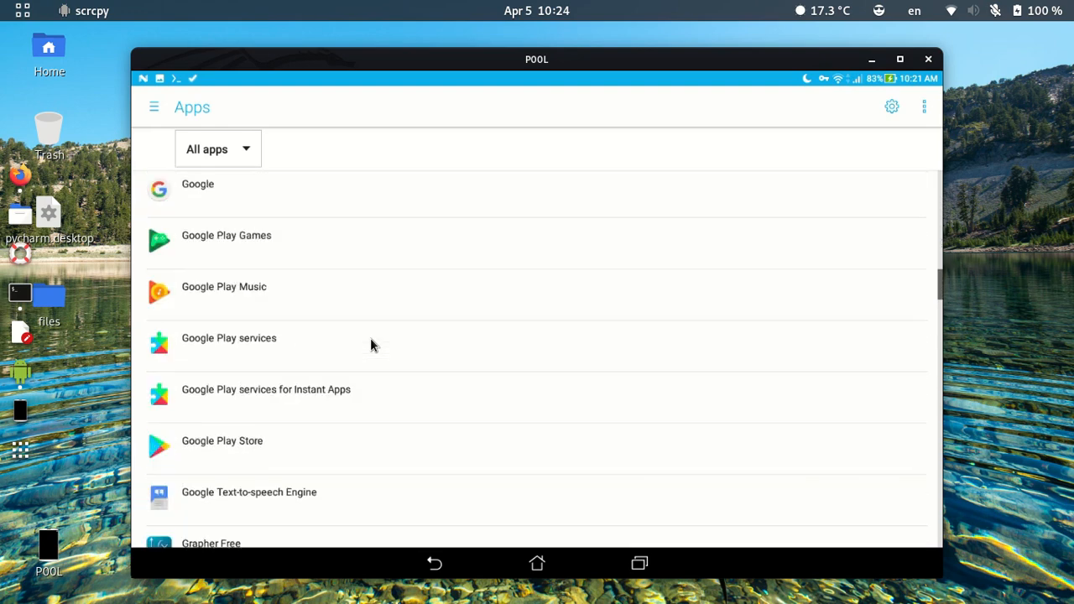
{"action": "scroll", "scroll_direction": "down", "scroll_amount": 3}
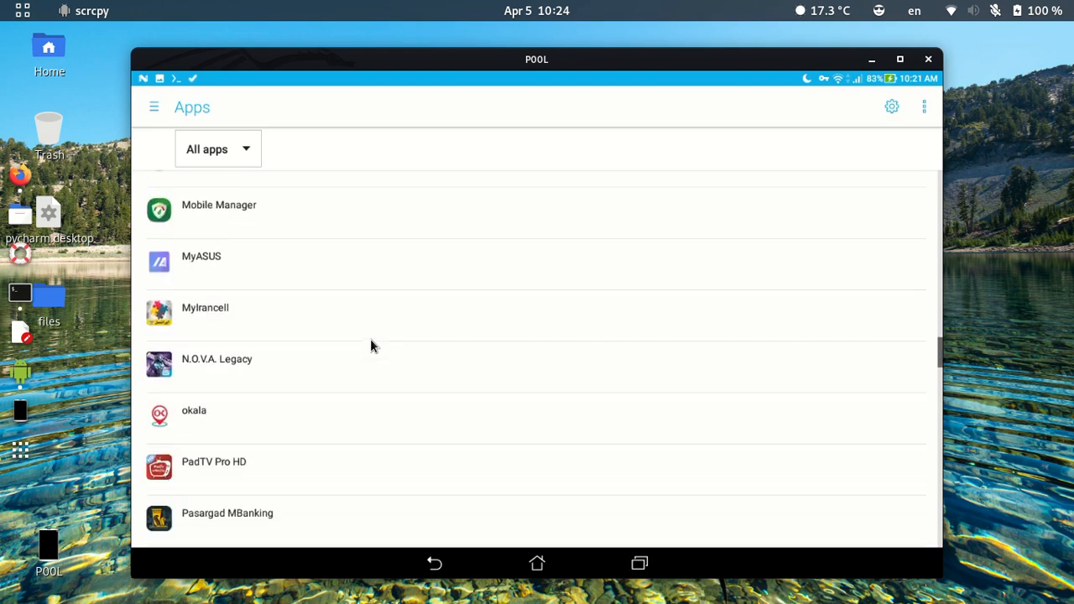
{"action": "scroll", "scroll_direction": "down", "scroll_amount": 3}
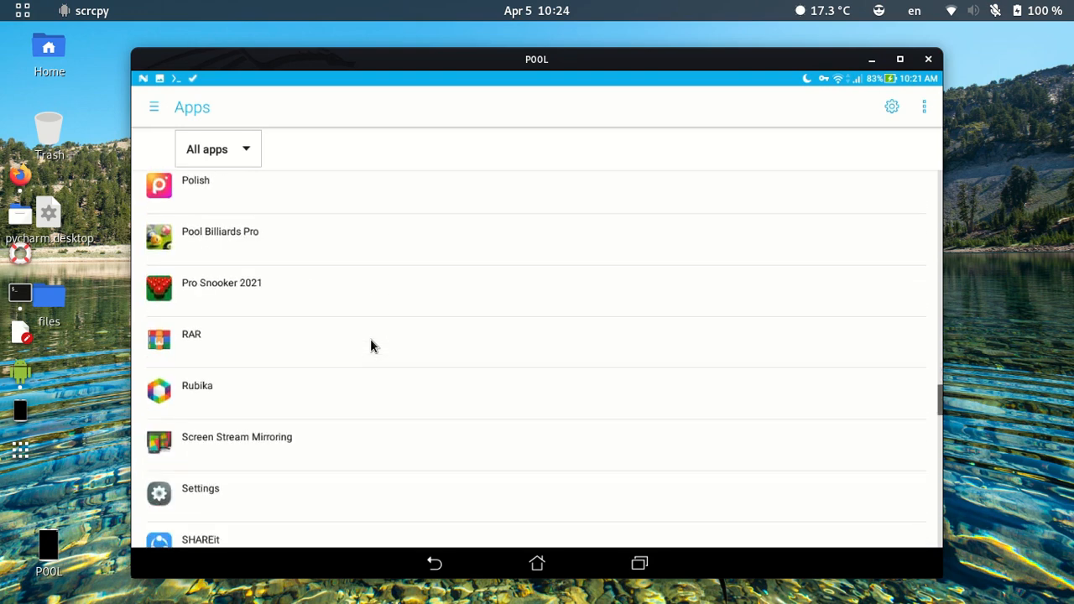
{"action": "scroll", "scroll_direction": "down", "scroll_amount": 3}
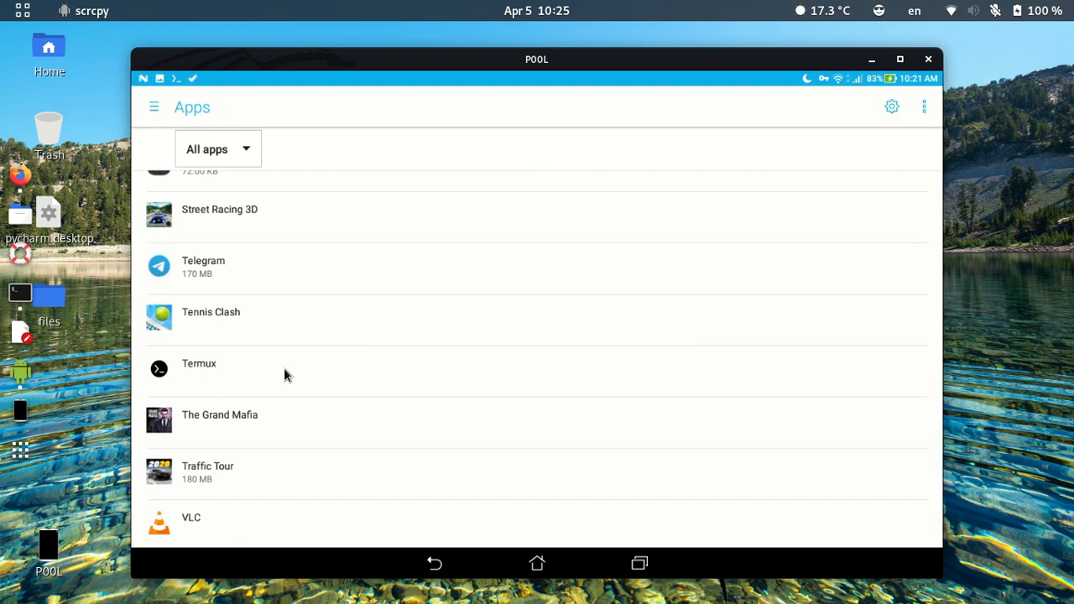
Turn on the Storage permission in Termux's app permissions
{"action": "left_click", "coordinate": [199, 363]}
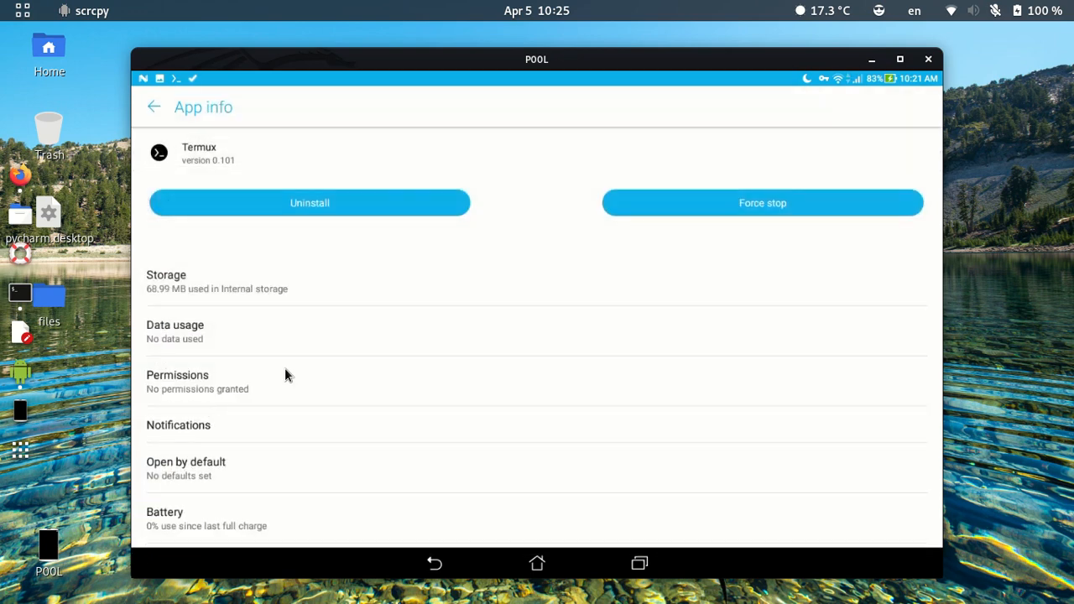
{"action": "mouse_move", "coordinate": [231, 389]}
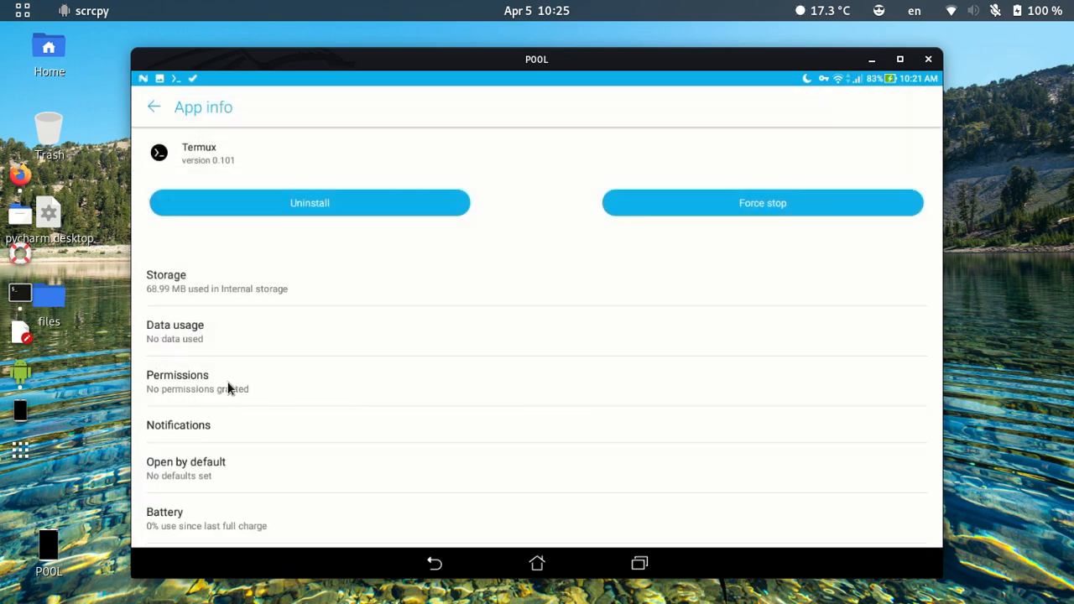
{"action": "mouse_move", "coordinate": [317, 390]}
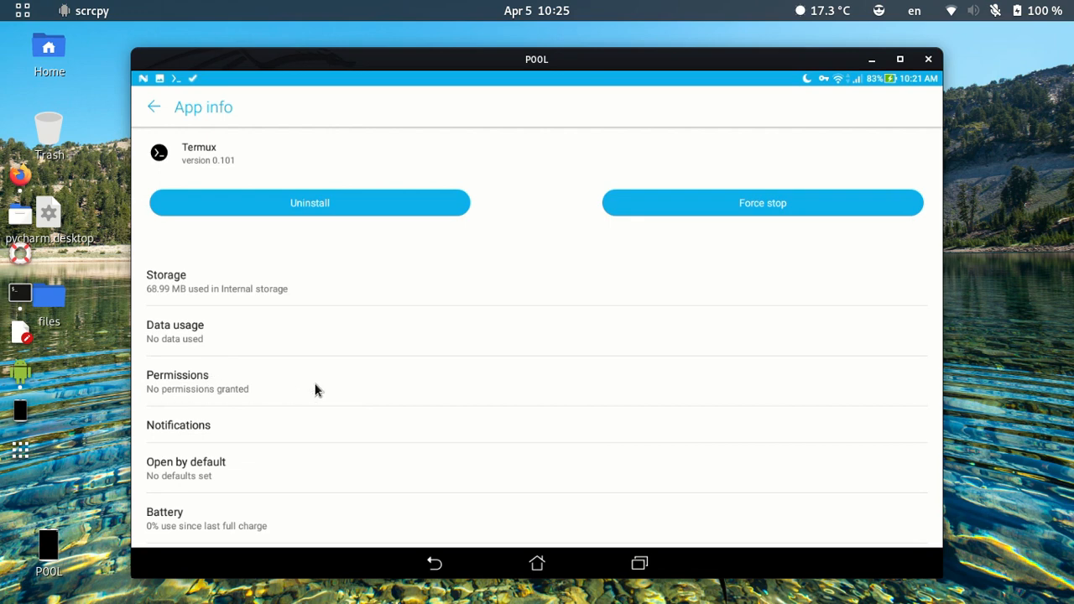
{"action": "left_click", "coordinate": [177, 381]}
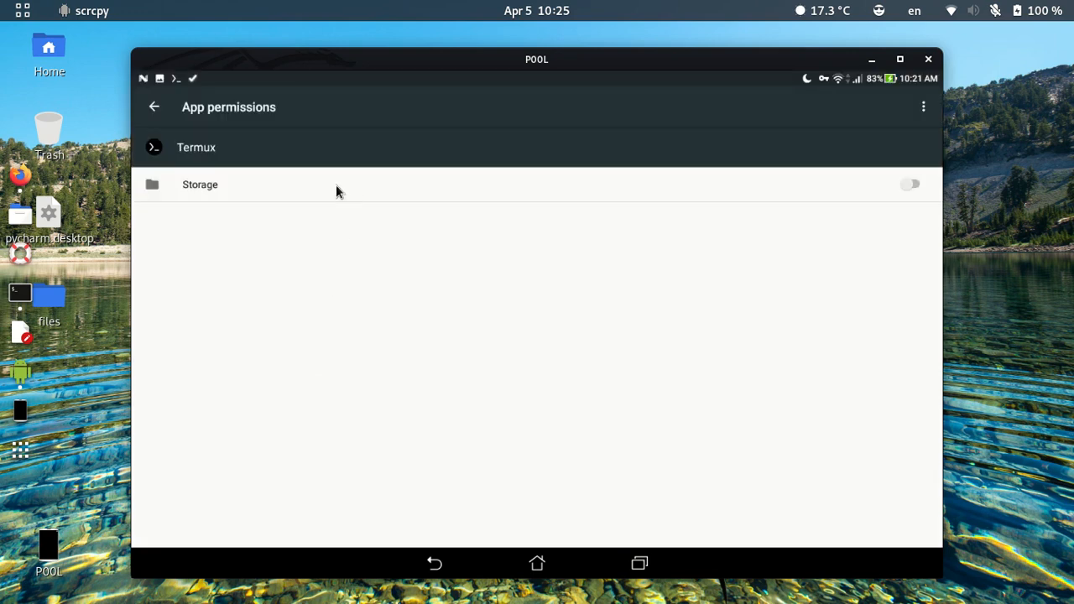
{"action": "mouse_move", "coordinate": [912, 185]}
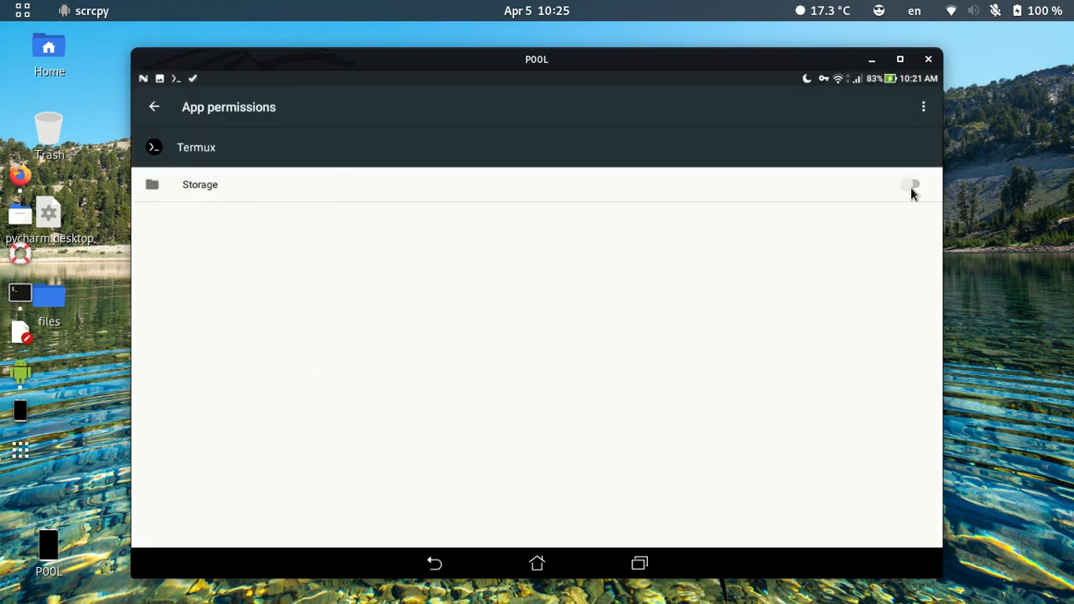
{"action": "left_click", "coordinate": [910, 184]}
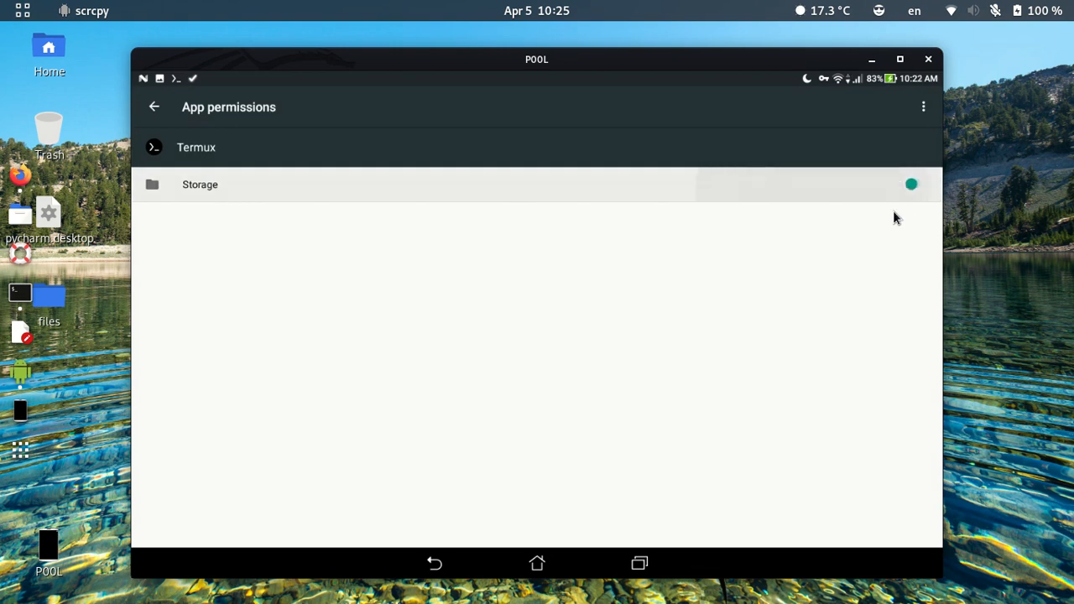
{"action": "left_click", "coordinate": [911, 183]}
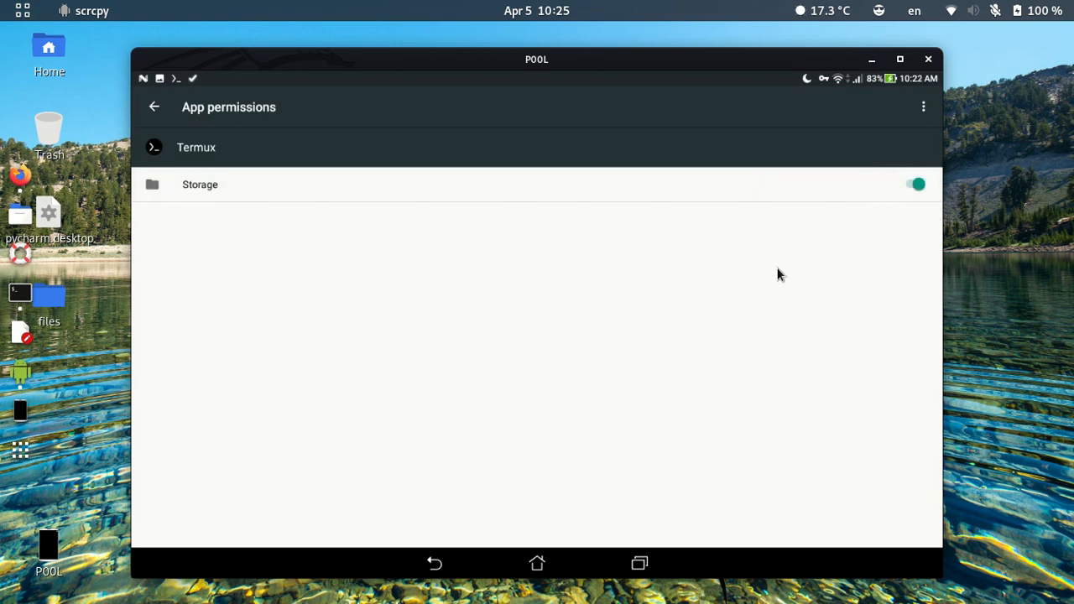
Return from Settings to the Termux terminal via Recents
{"action": "left_click", "coordinate": [155, 106]}
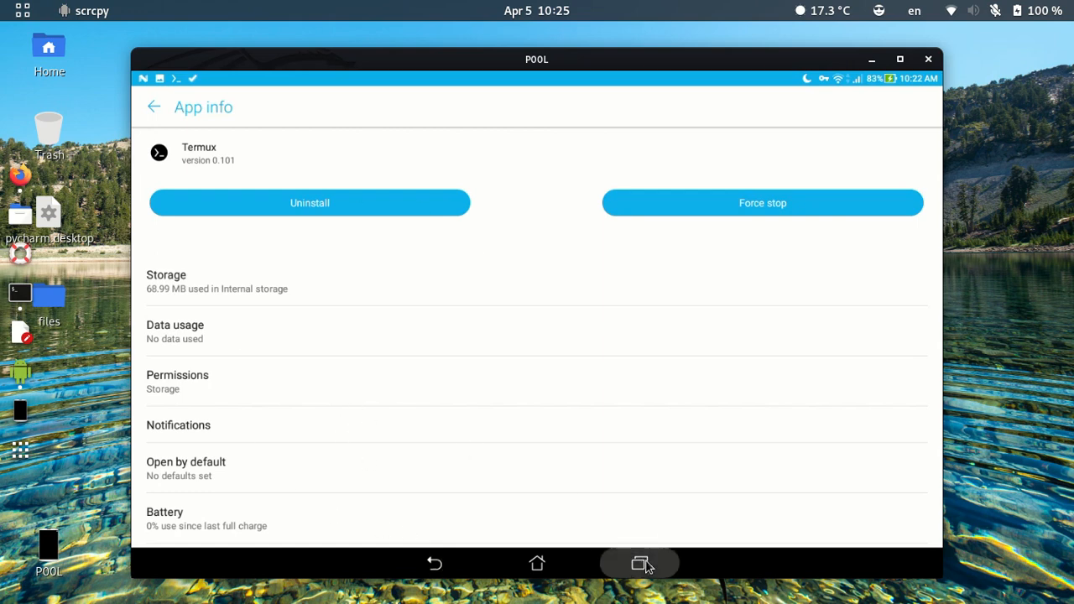
{"action": "left_click", "coordinate": [639, 563]}
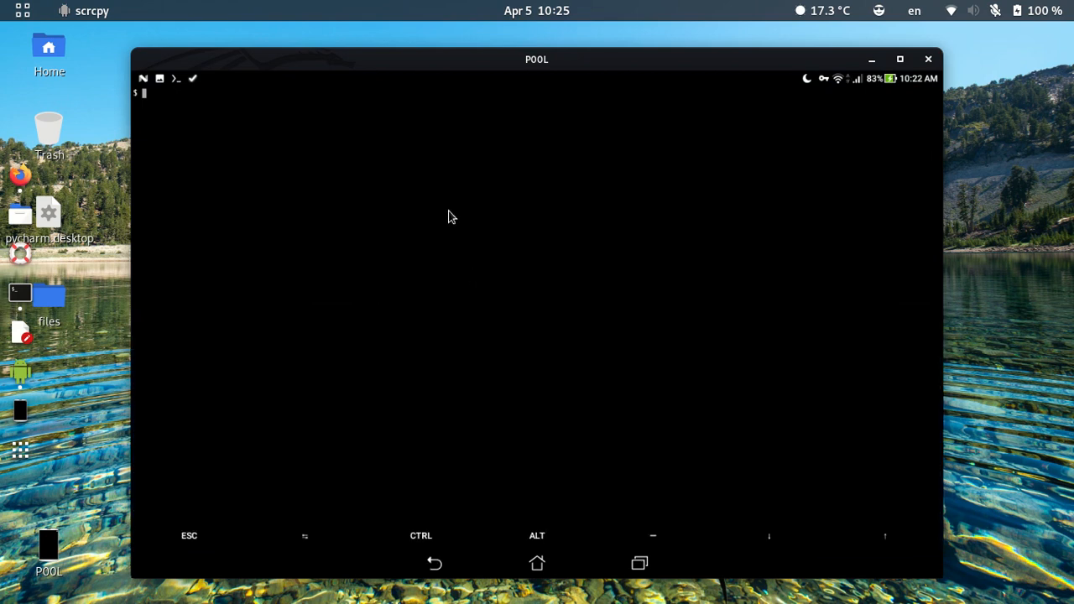
Run apt-get update until the package lists read Done
{"action": "type", "text": "apt-get update"}
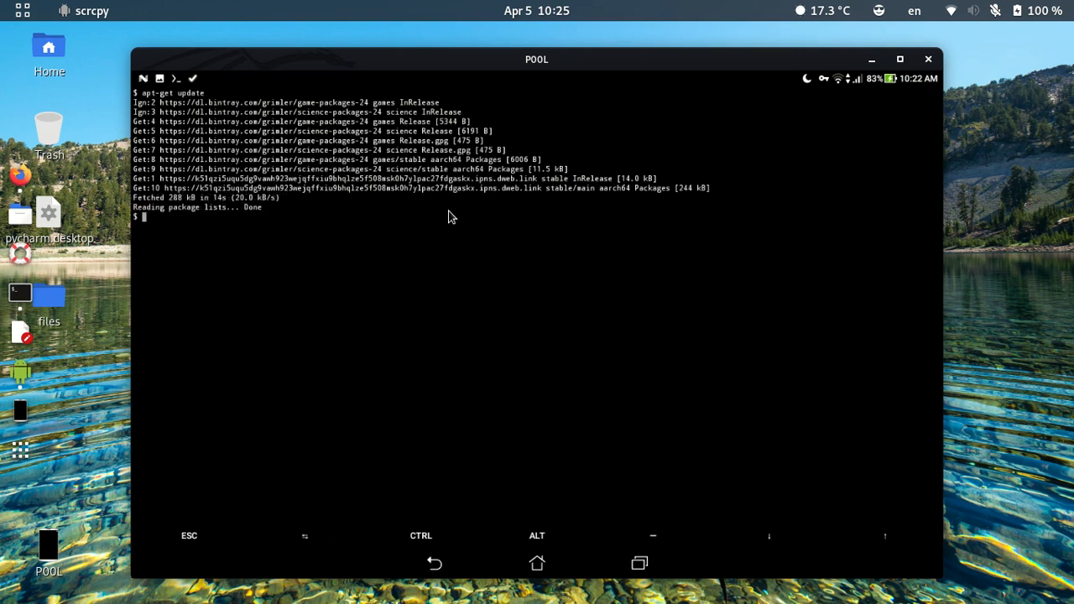
{"action": "type", "text": "apt-get install"}
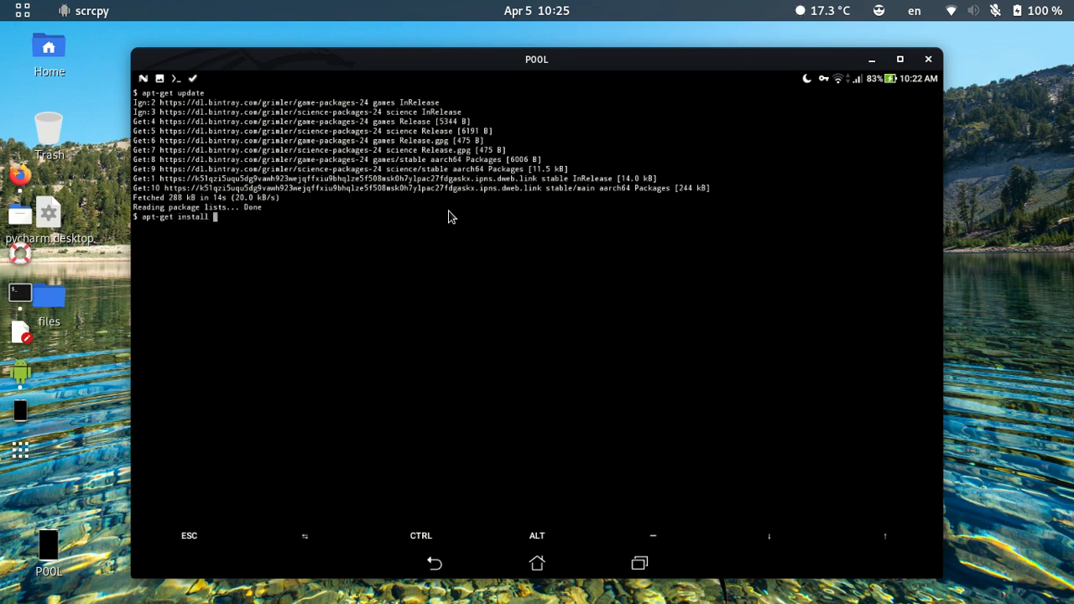
Install wget 1.21.1 with libunistring, libuuid and pcre2, confirming with y
{"action": "type", "text": "wget"}
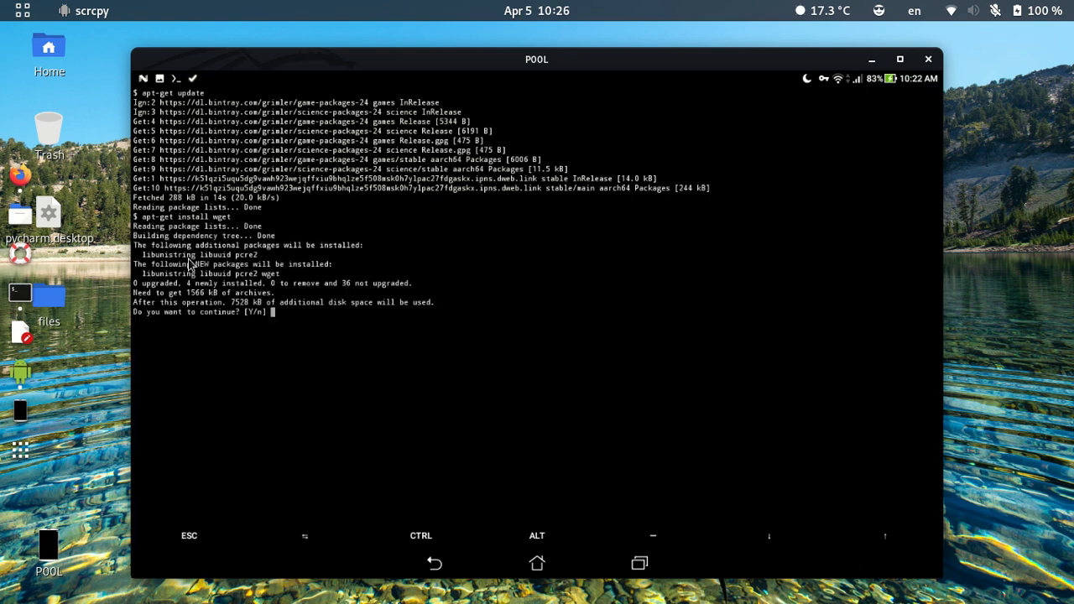
{"action": "type", "text": "y"}
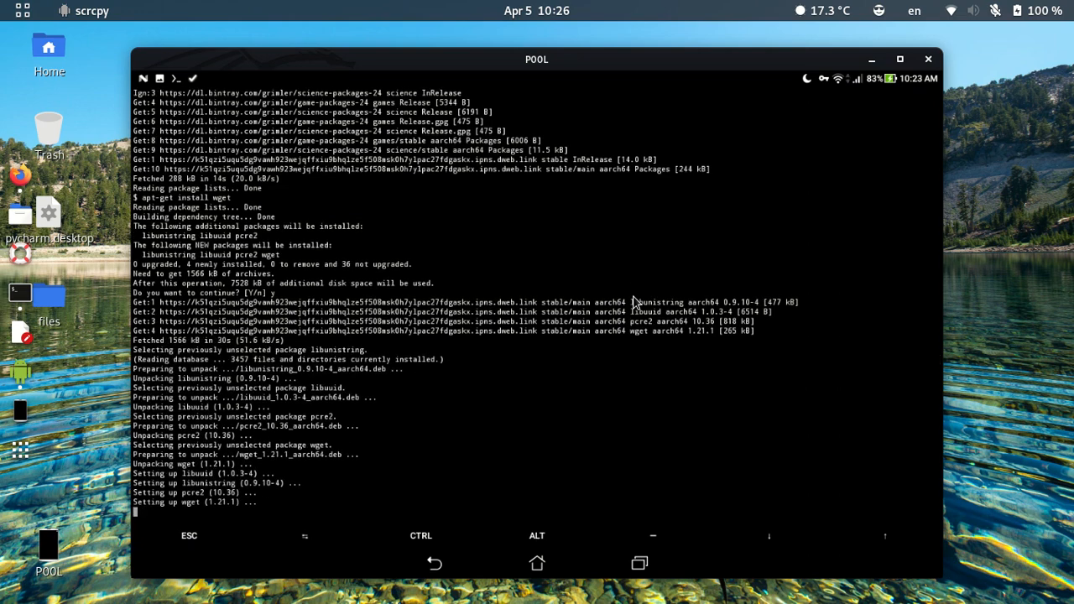
{"action": "key", "text": "Return"}
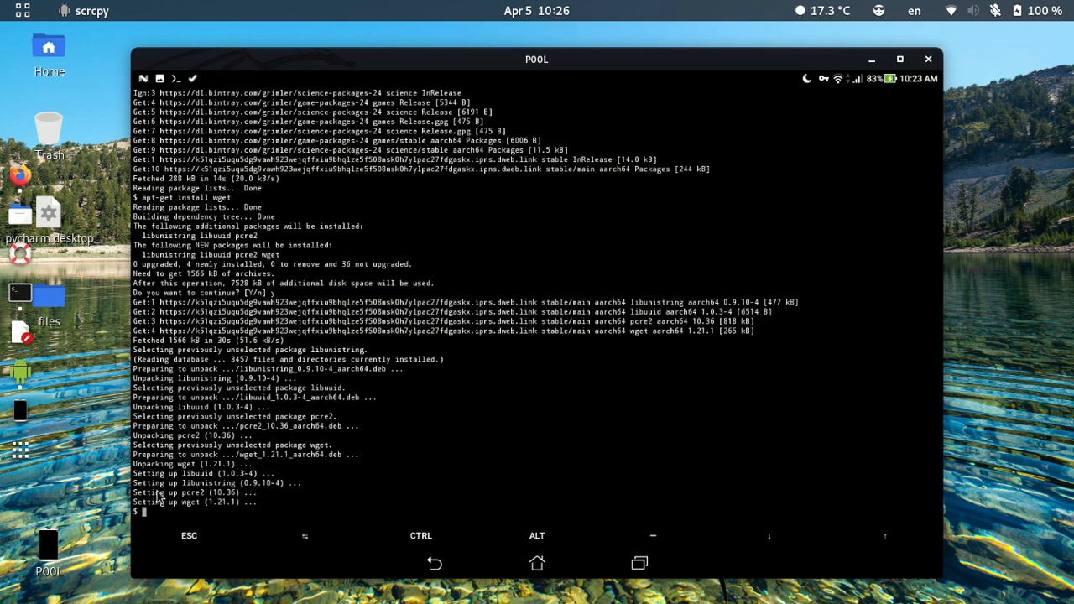
{"action": "mouse_move", "coordinate": [582, 359]}
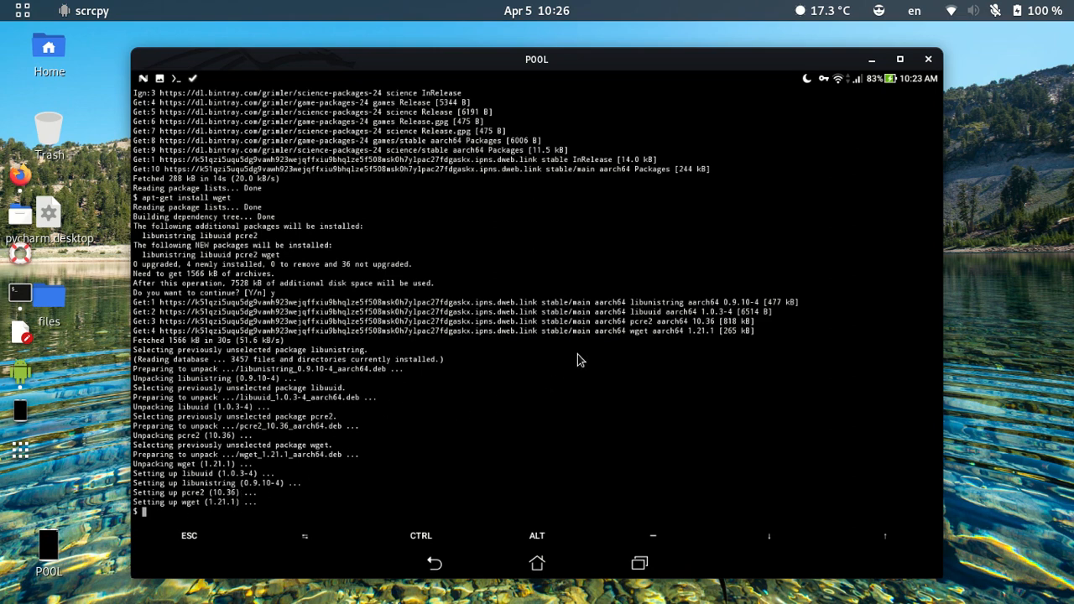